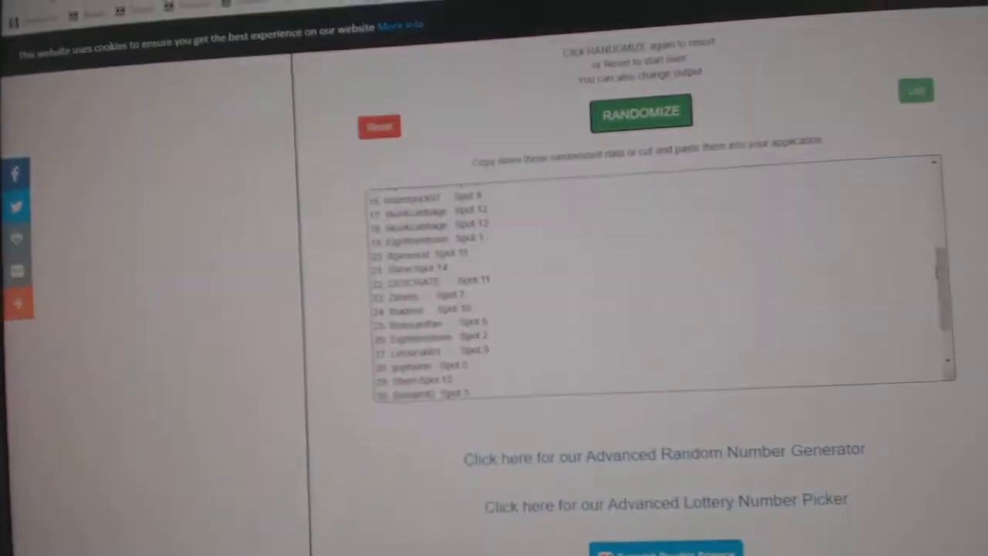
Randomize the team names in the Psychic Science list randomizer and select the shuffled output for copying.
{"action": "left_click", "coordinate": [639, 113]}
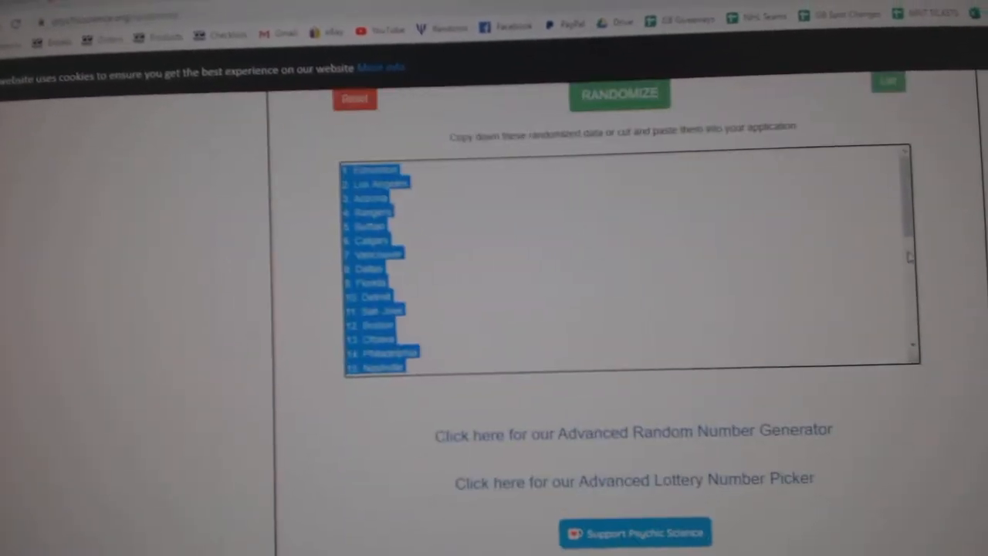
{"action": "left_click", "coordinate": [619, 94]}
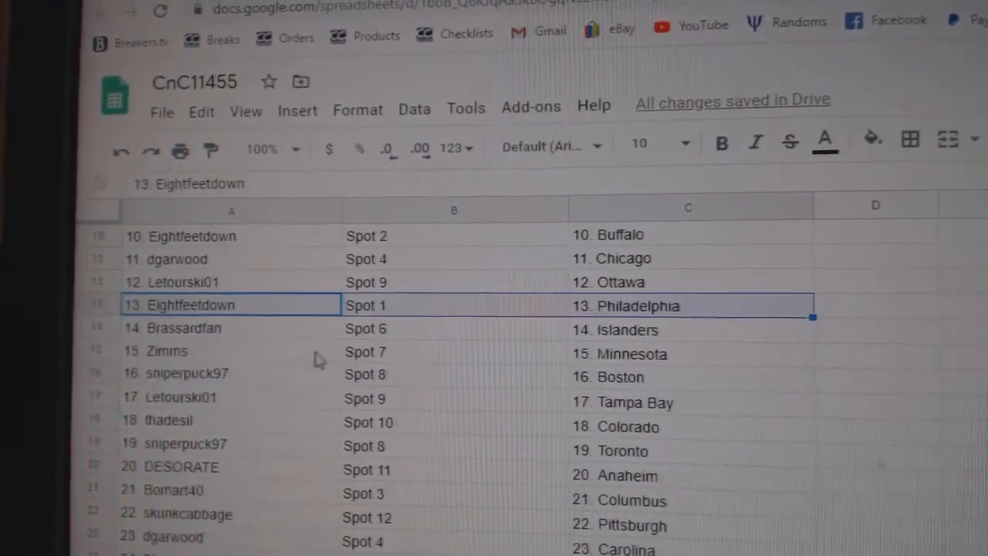
Review the name–spot–team pairings in sheet CnC11455 from row 15 down to row 28.
{"action": "left_click", "coordinate": [231, 350]}
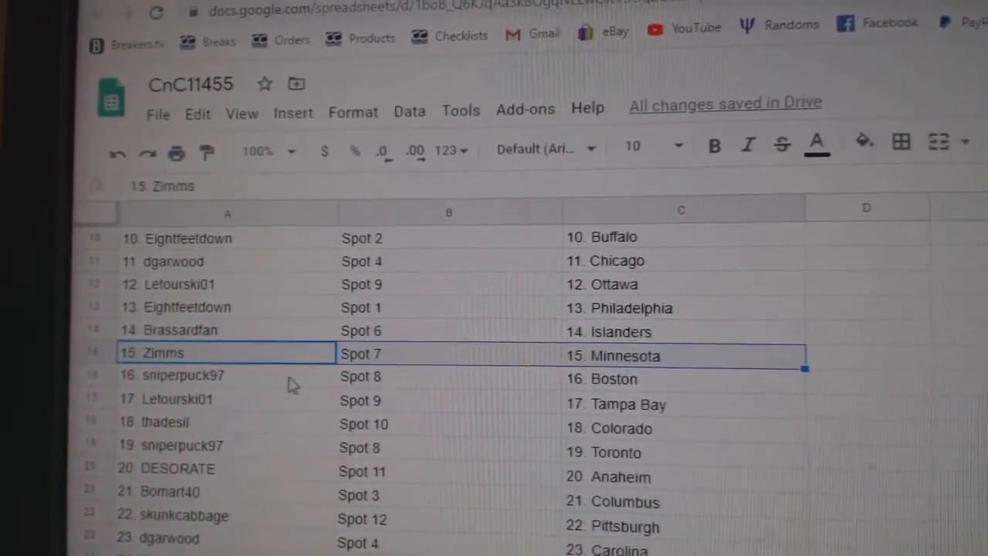
{"action": "scroll", "scroll_direction": "down", "scroll_amount": 3}
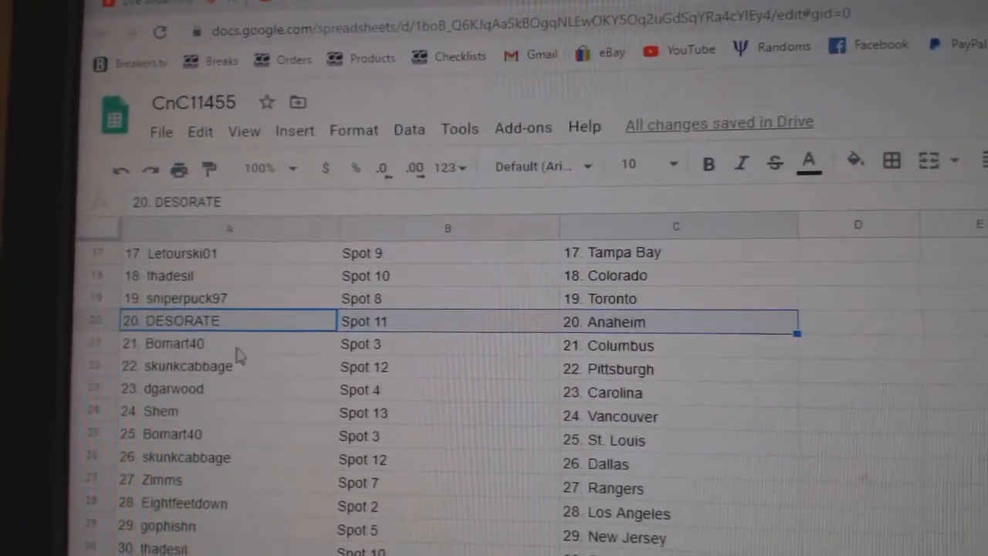
{"action": "left_click", "coordinate": [176, 368]}
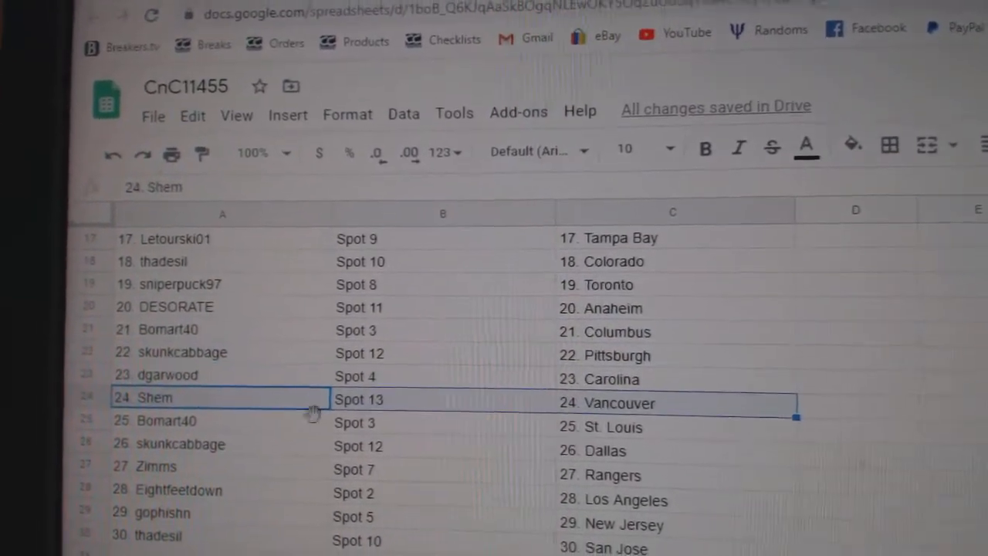
{"action": "scroll", "scroll_direction": "down", "scroll_amount": 3}
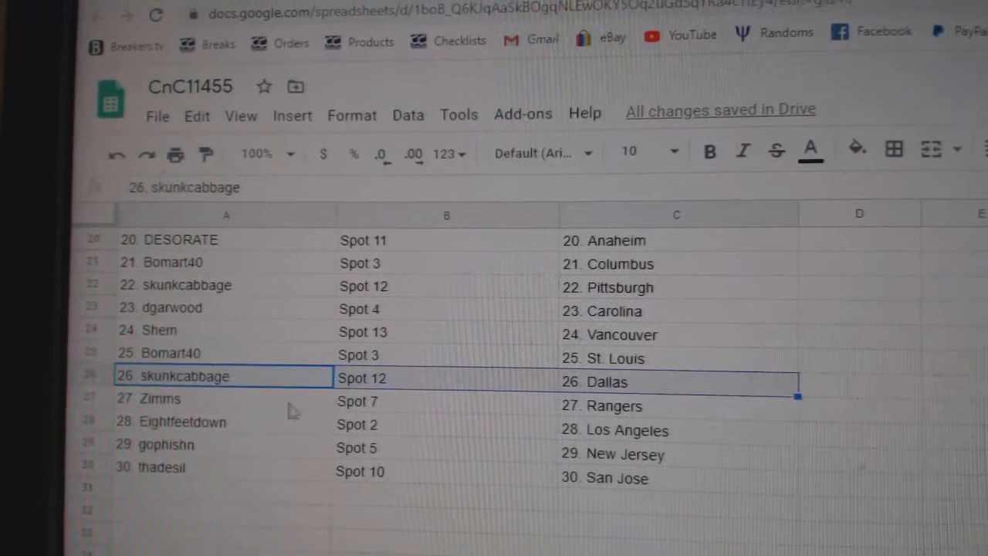
{"action": "left_click", "coordinate": [209, 418]}
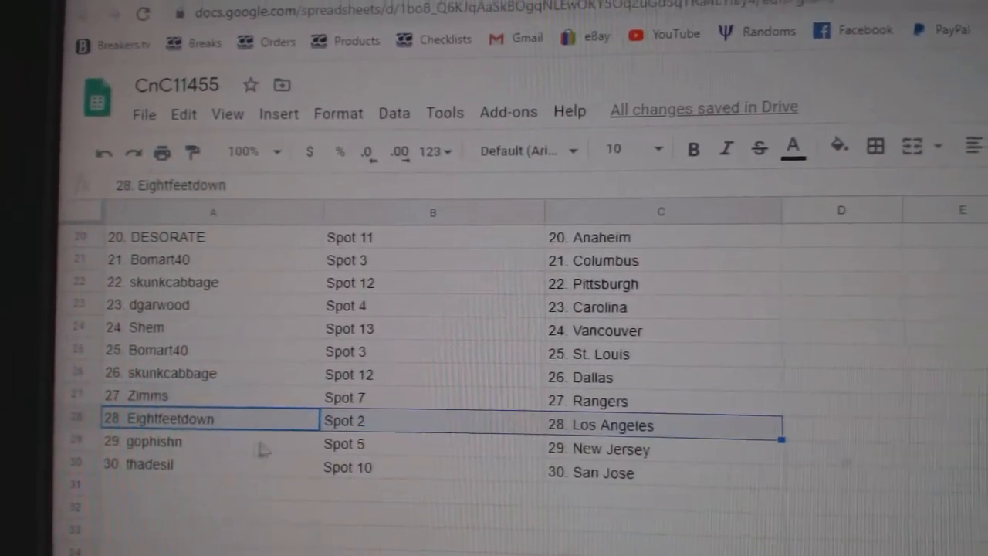